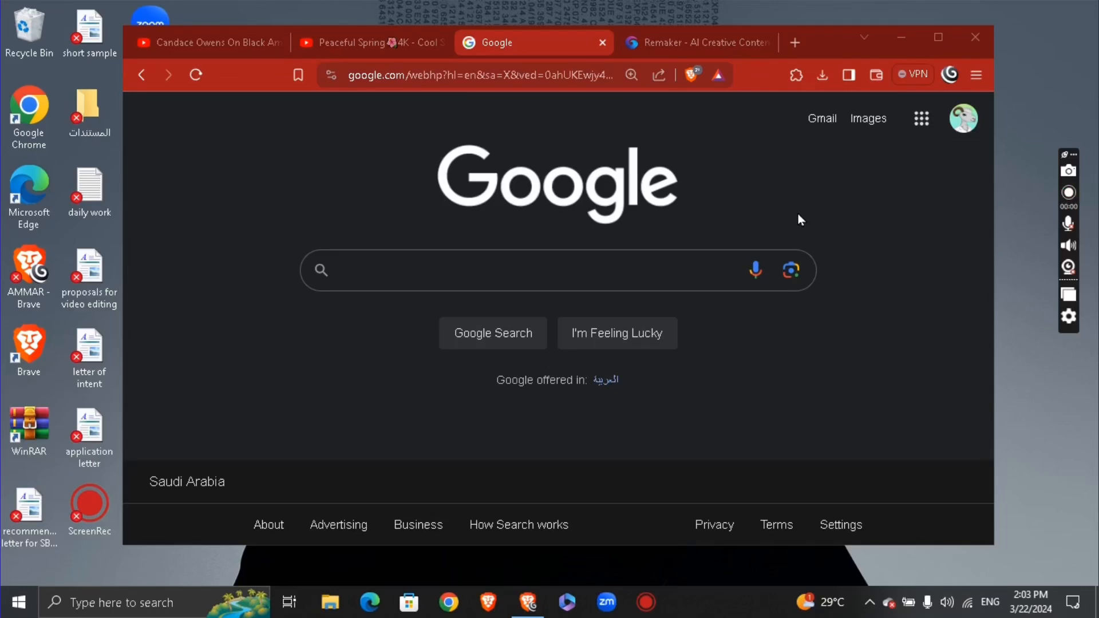
# Search Google for 'remaker' and land on the Remaker AI home page from the results.
pyautogui.click(1069, 191)
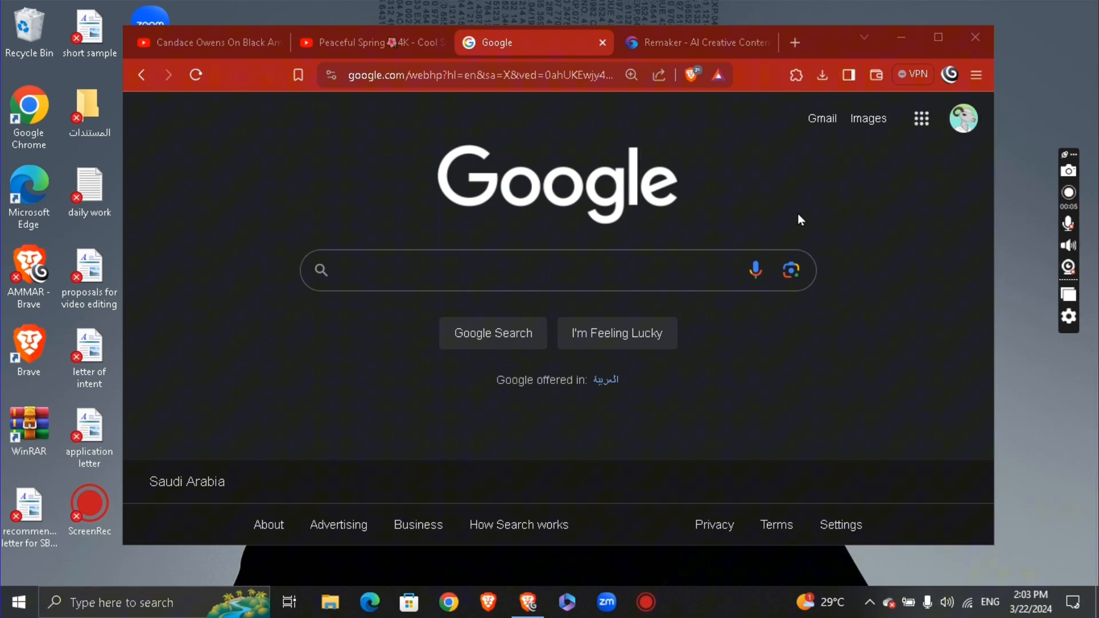
pyautogui.click(1069, 191)
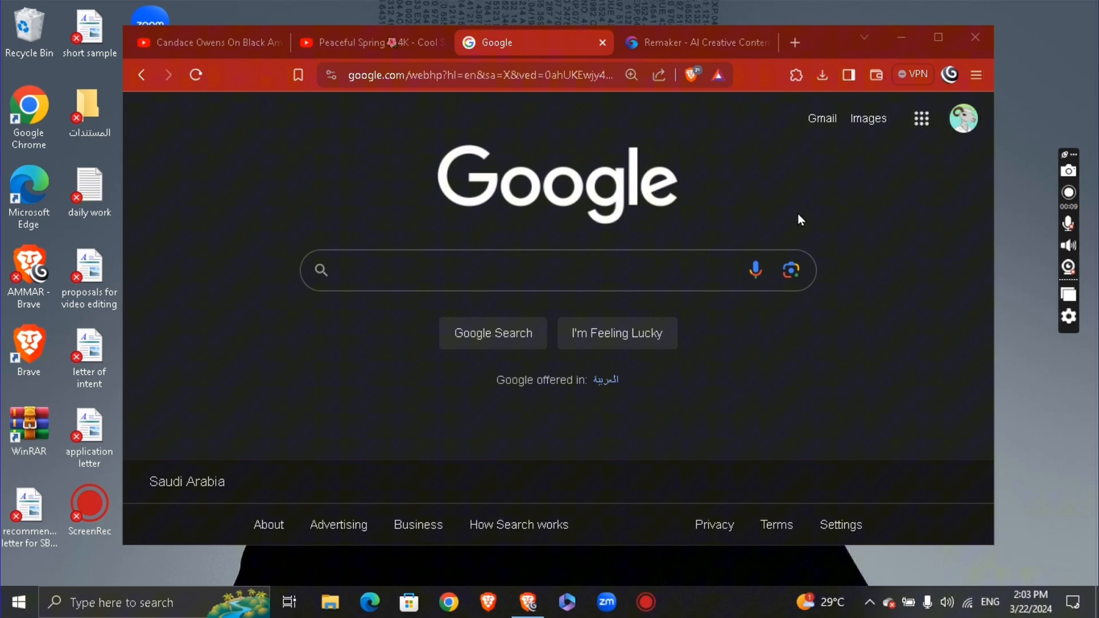
pyautogui.click(491, 270)
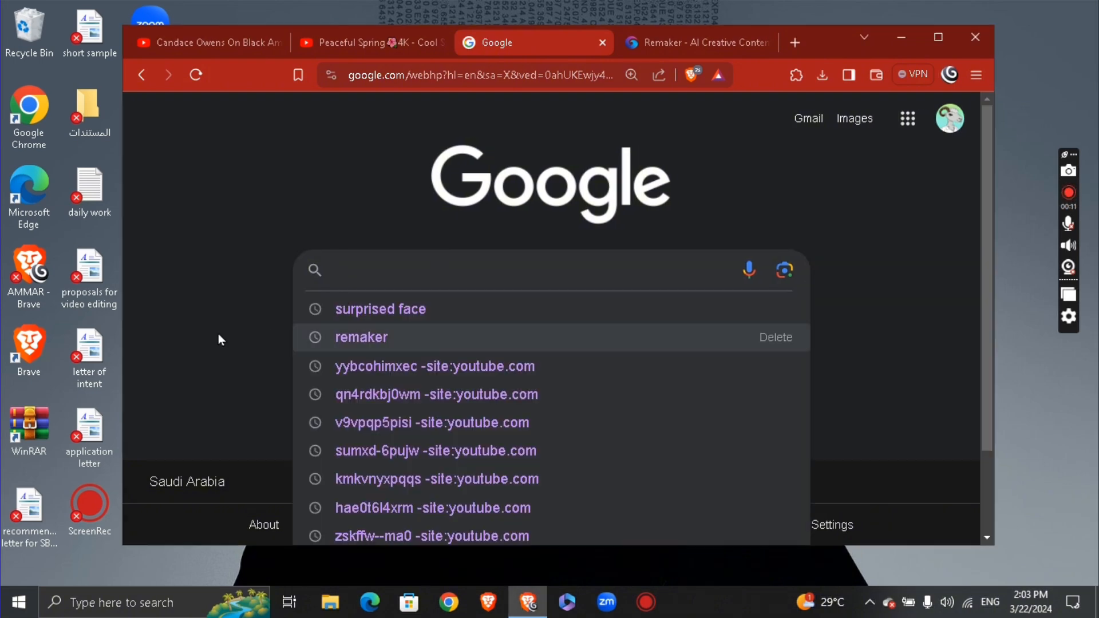
pyautogui.click(436, 394)
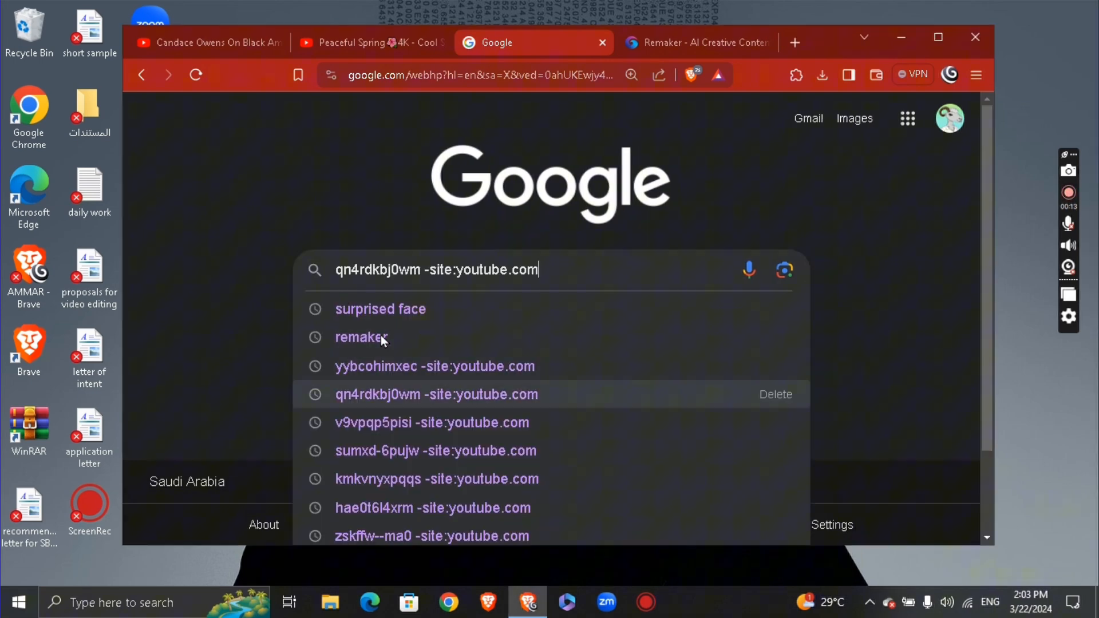
pyautogui.click(362, 337)
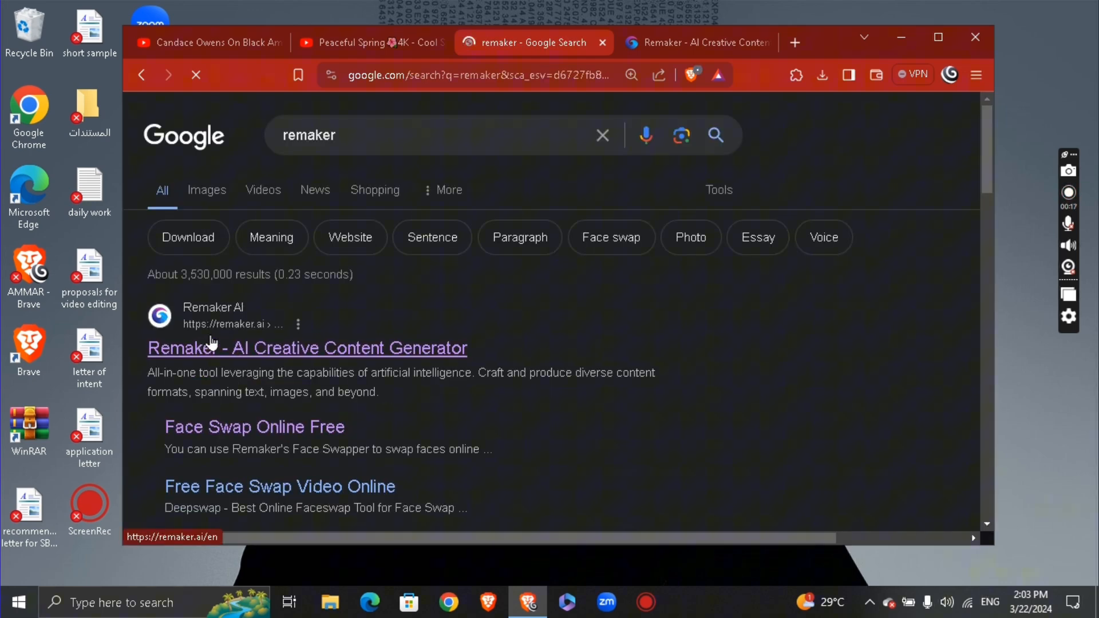
pyautogui.moveTo(199, 320)
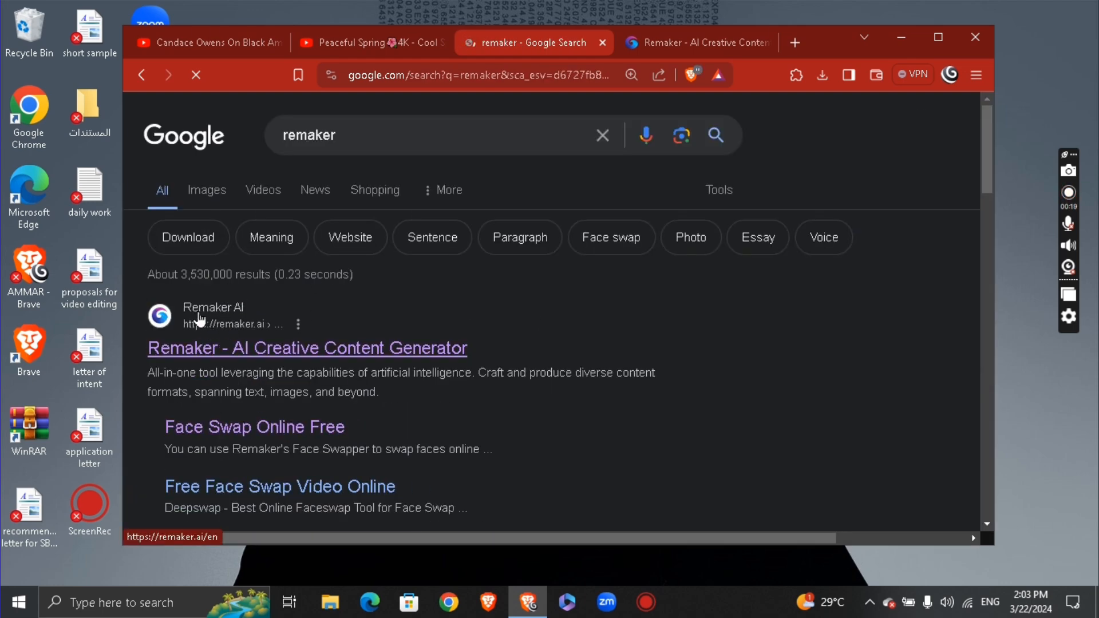
pyautogui.click(695, 42)
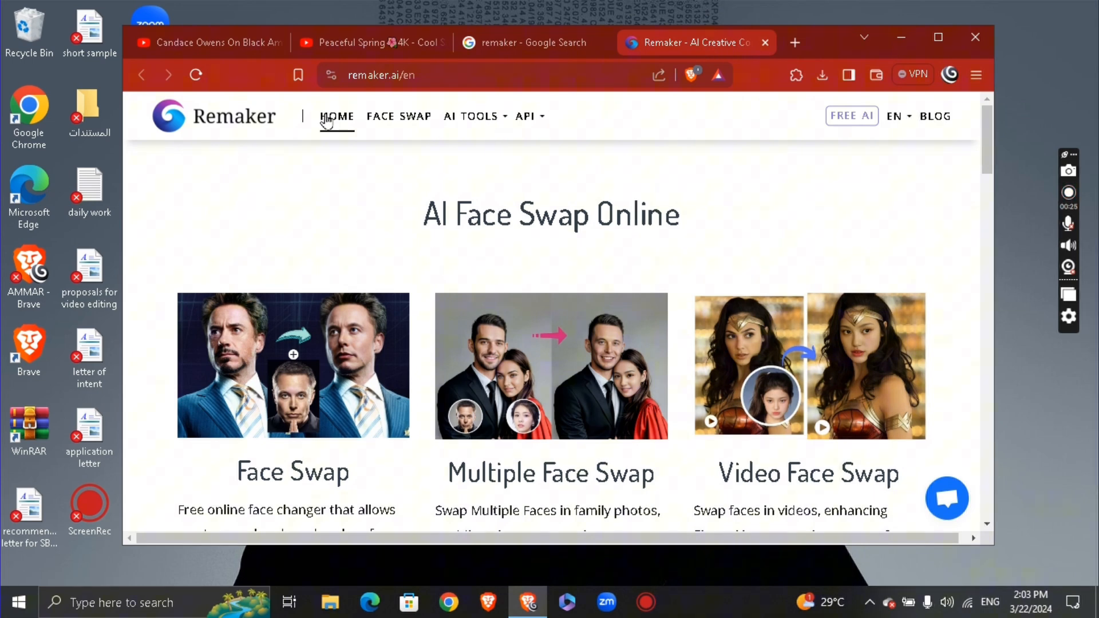
# Enter the free Face Swap tool and settle on the Spider-Man template as the original image.
pyautogui.click(399, 115)
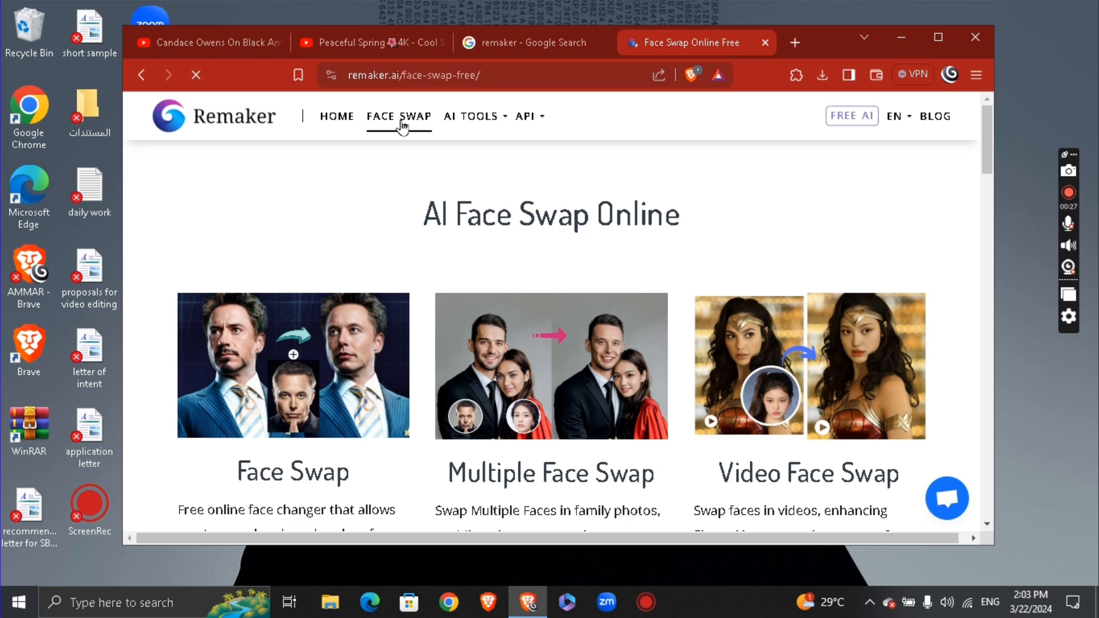
pyautogui.click(398, 117)
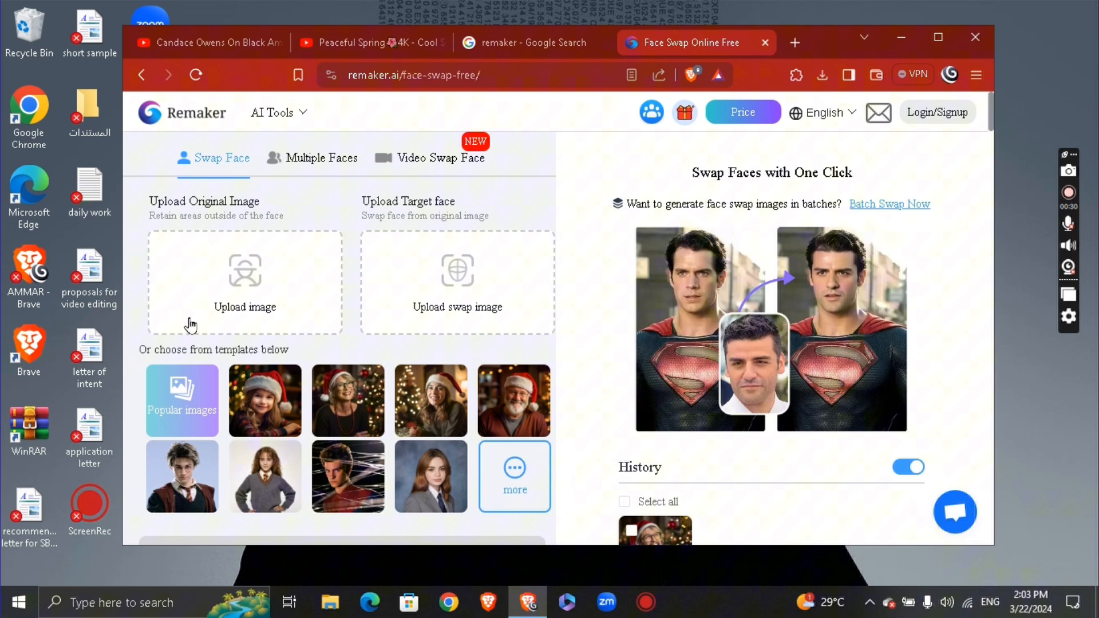
pyautogui.moveTo(300, 419)
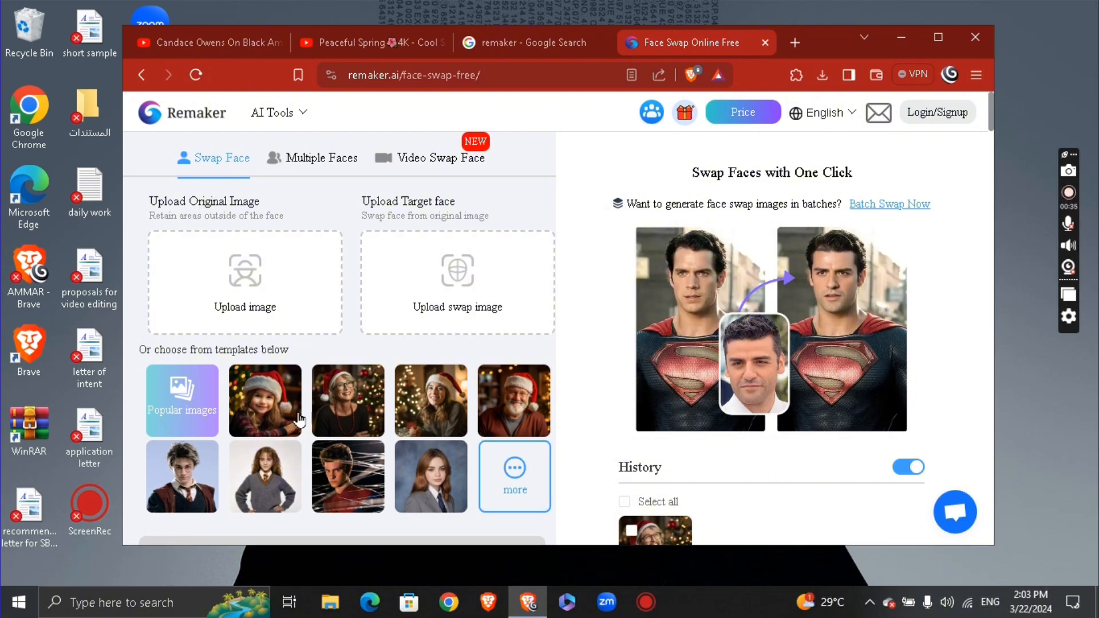
pyautogui.moveTo(435, 396)
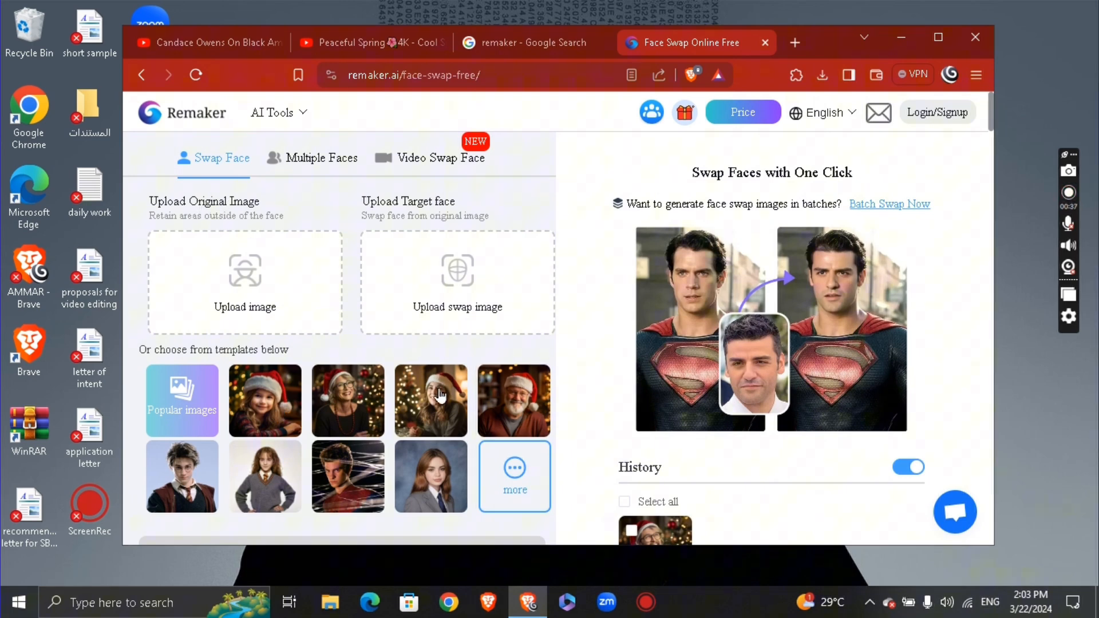
pyautogui.click(431, 400)
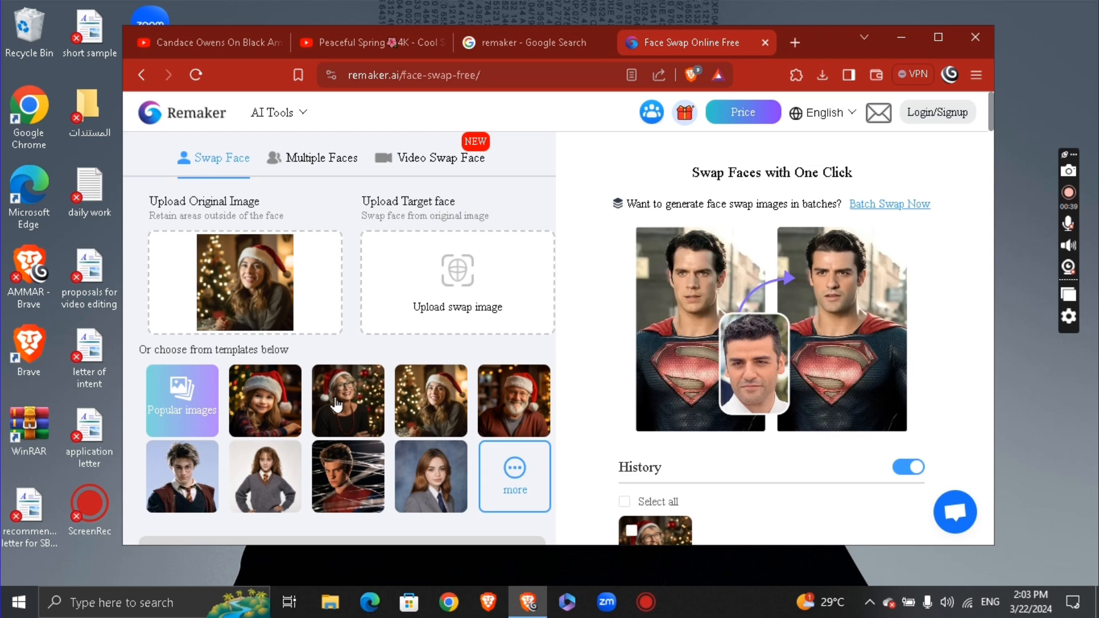
pyautogui.click(349, 401)
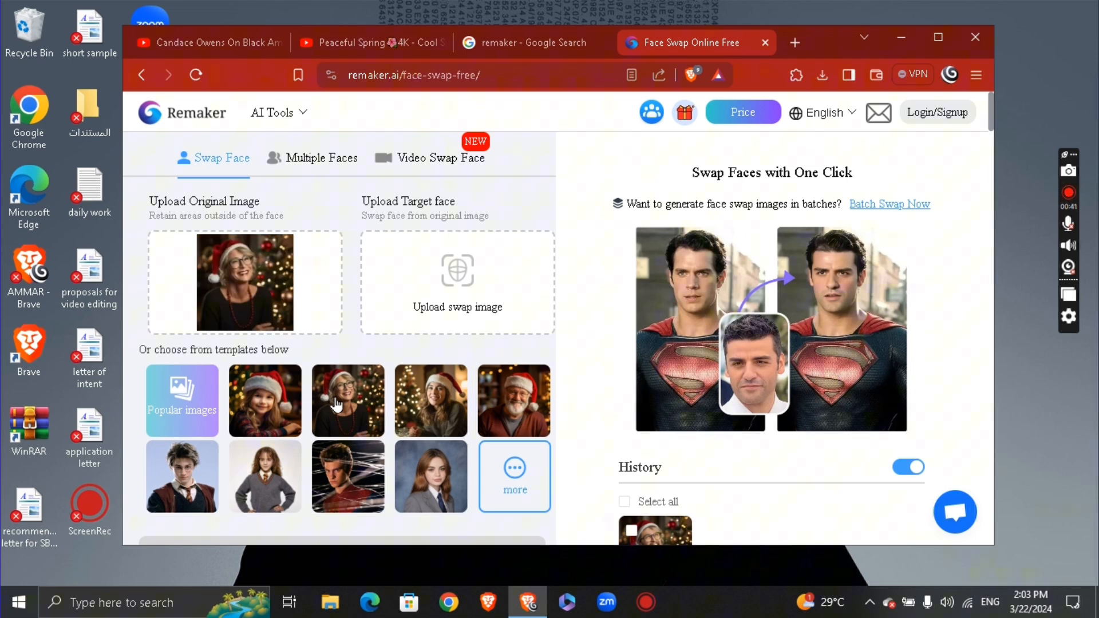
pyautogui.click(348, 476)
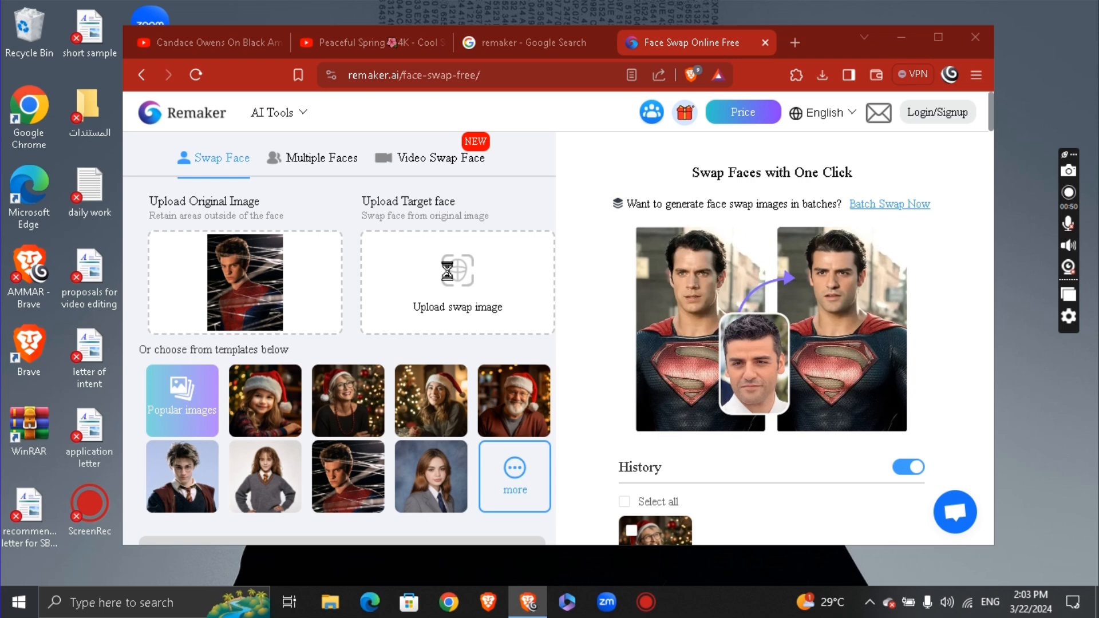
# Upload the surprised man's JPG from Downloads as the swap face.
pyautogui.click(457, 288)
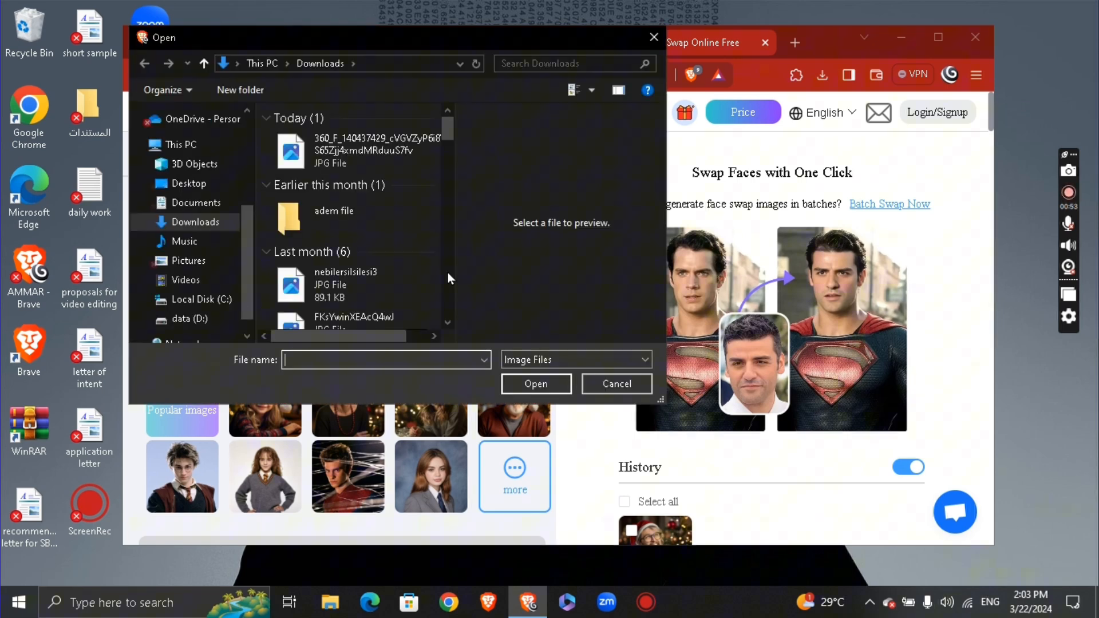
pyautogui.click(357, 150)
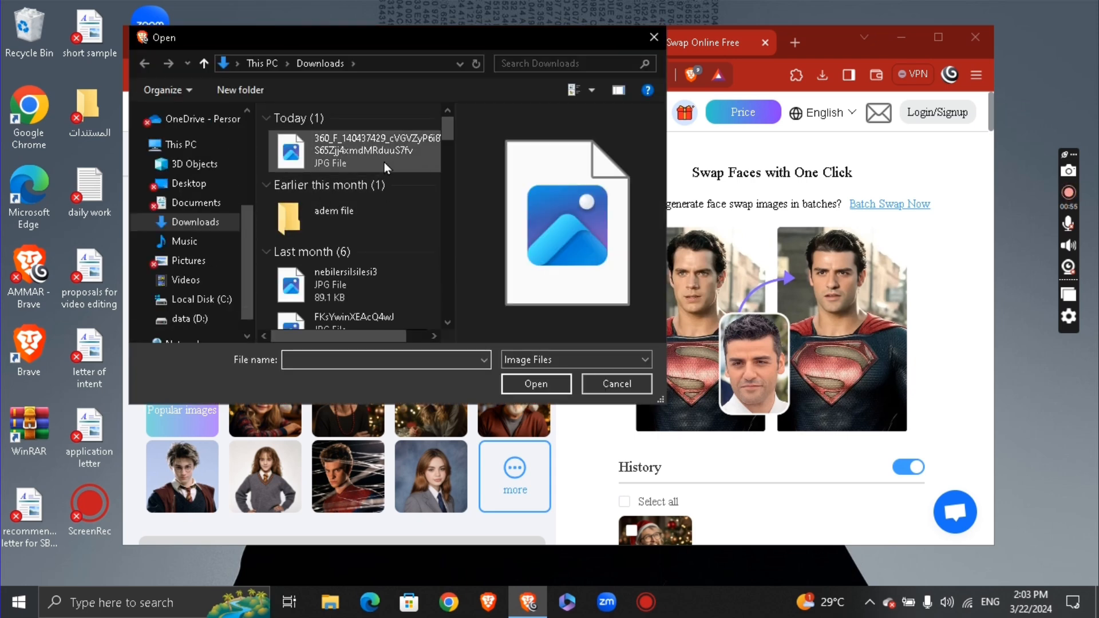
pyautogui.click(536, 384)
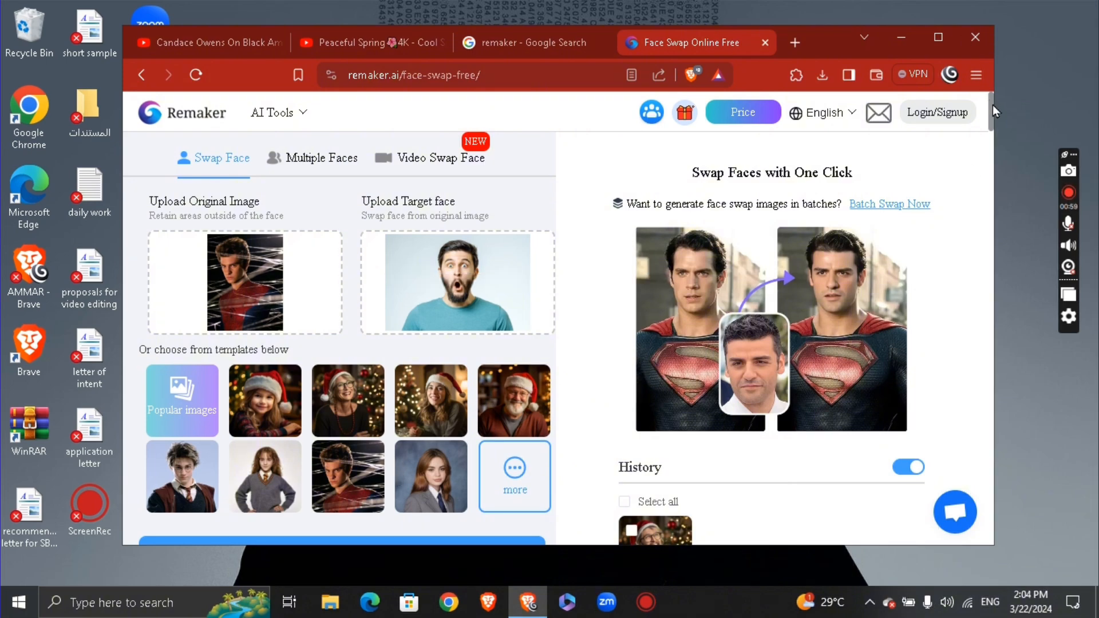
# Run the swap and scroll to the finished Spider-Man result with its Download button.
pyautogui.scroll(-3)
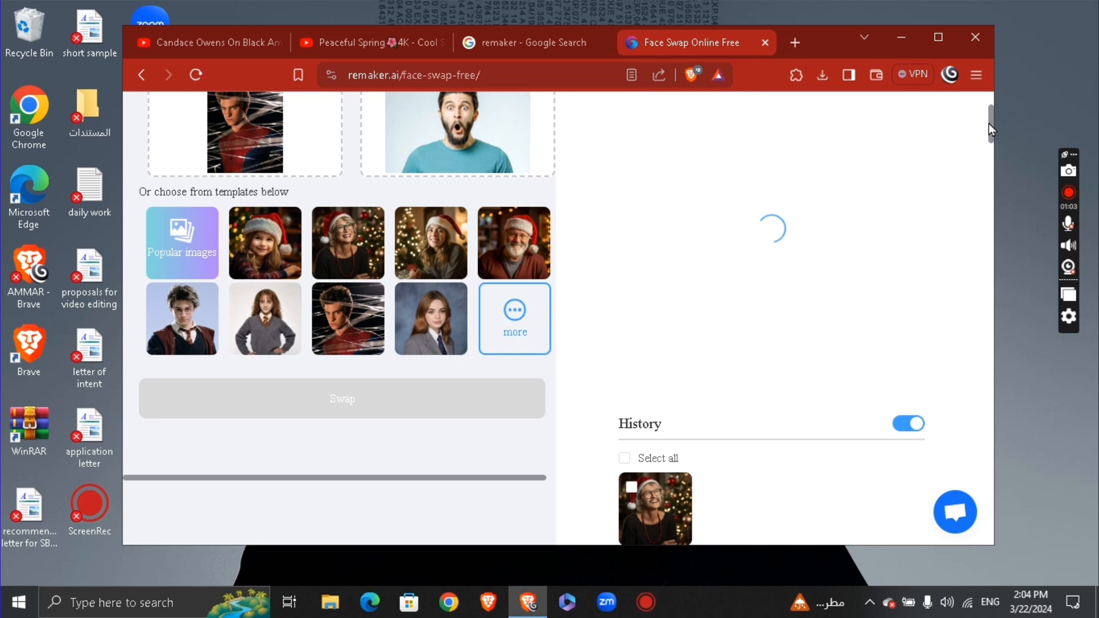
pyautogui.scroll(3)
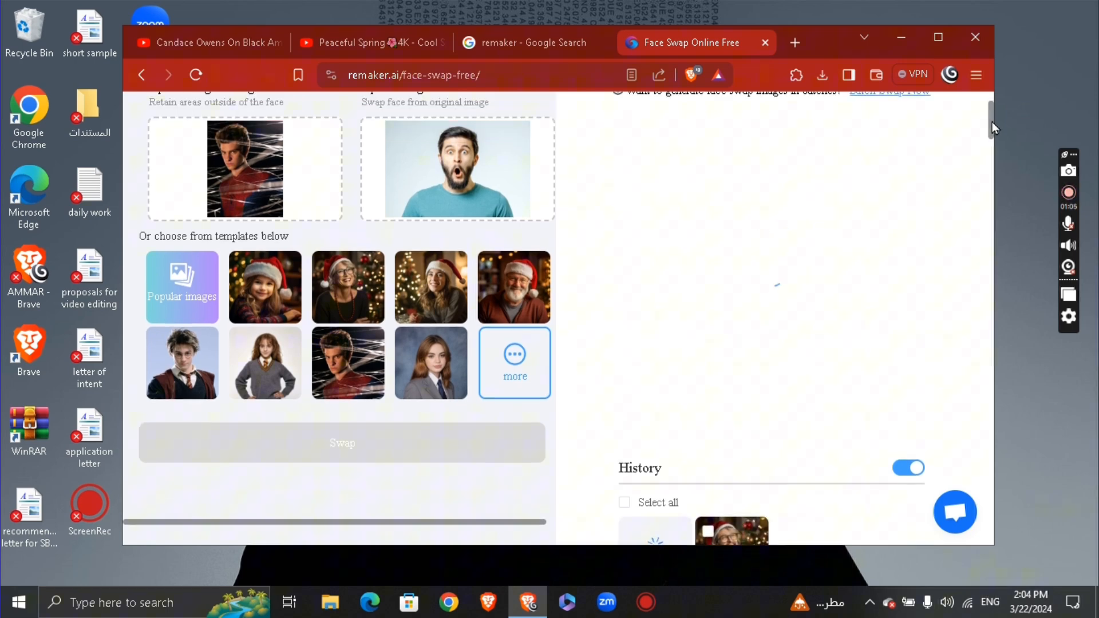
pyautogui.scroll(3)
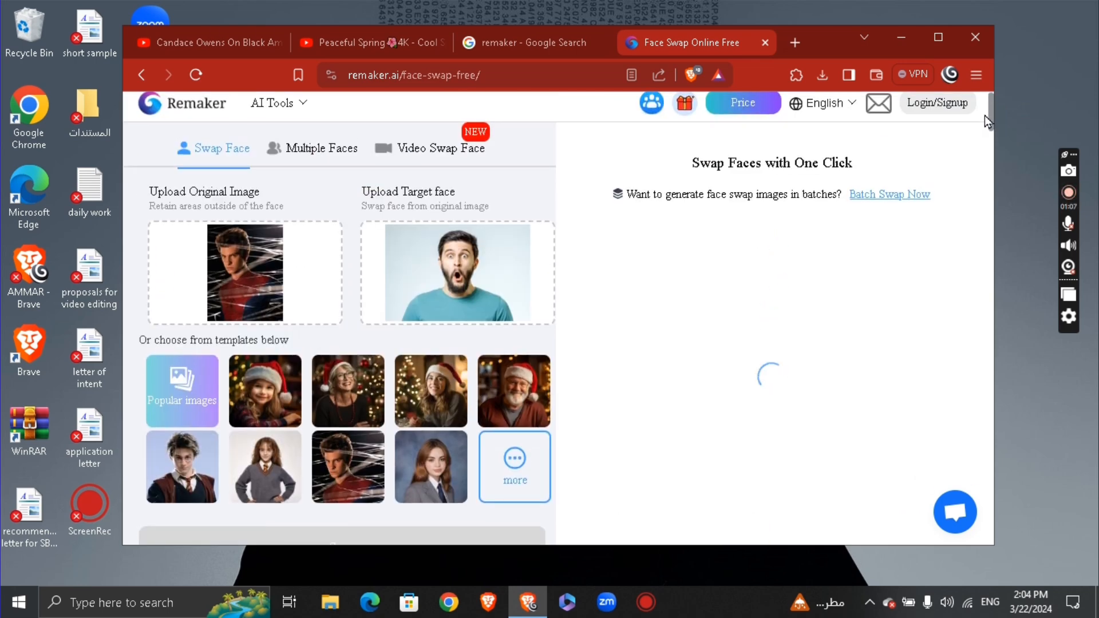
pyautogui.scroll(-3)
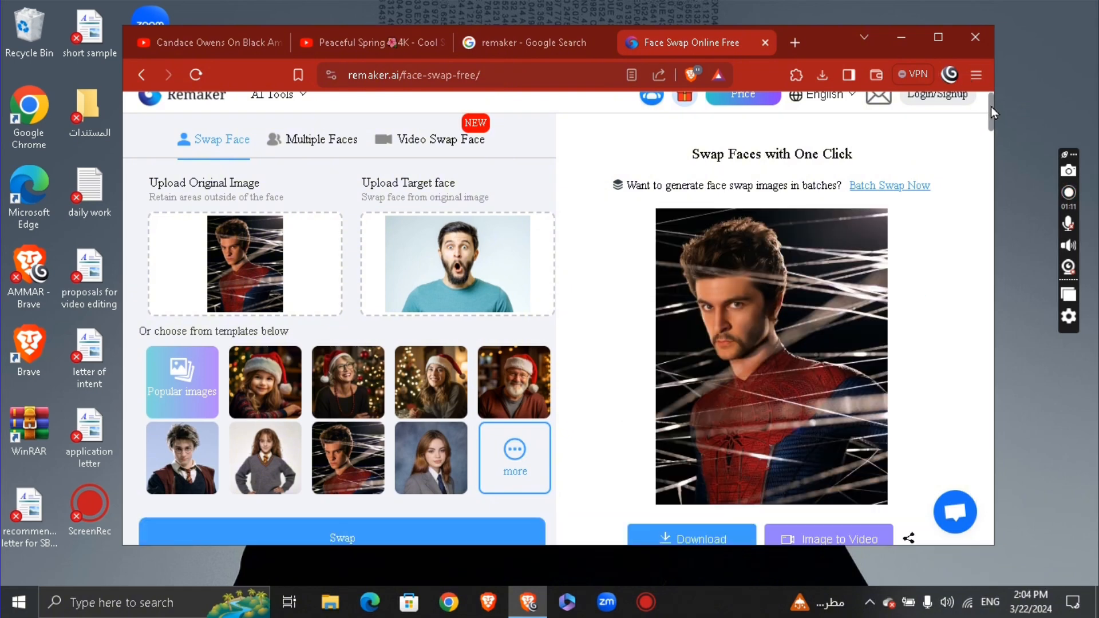
pyautogui.scroll(-3)
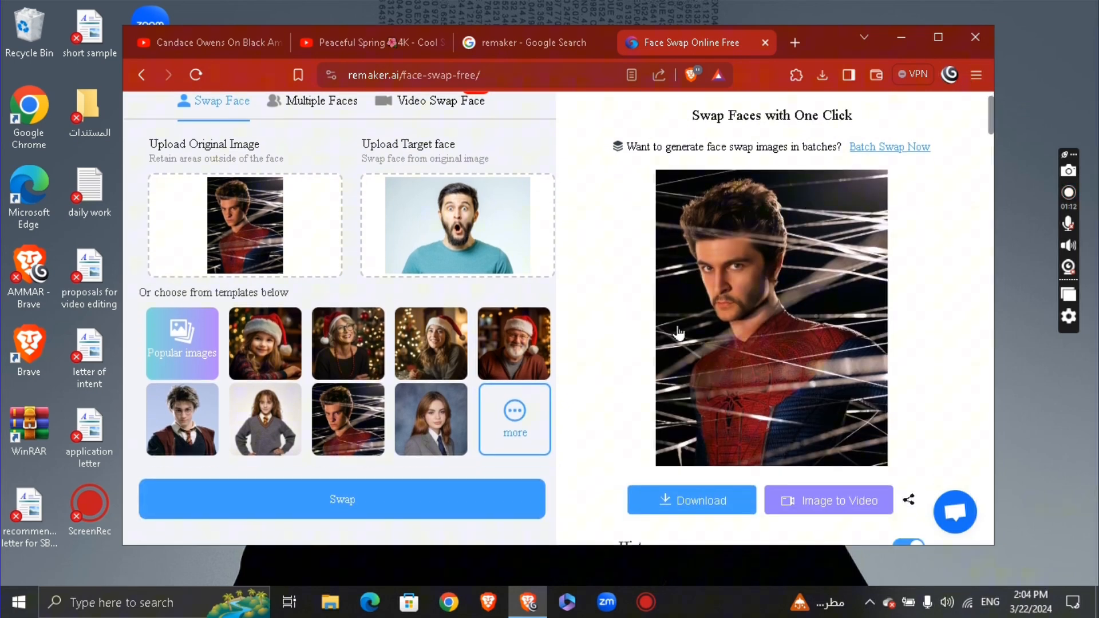
pyautogui.moveTo(773, 423)
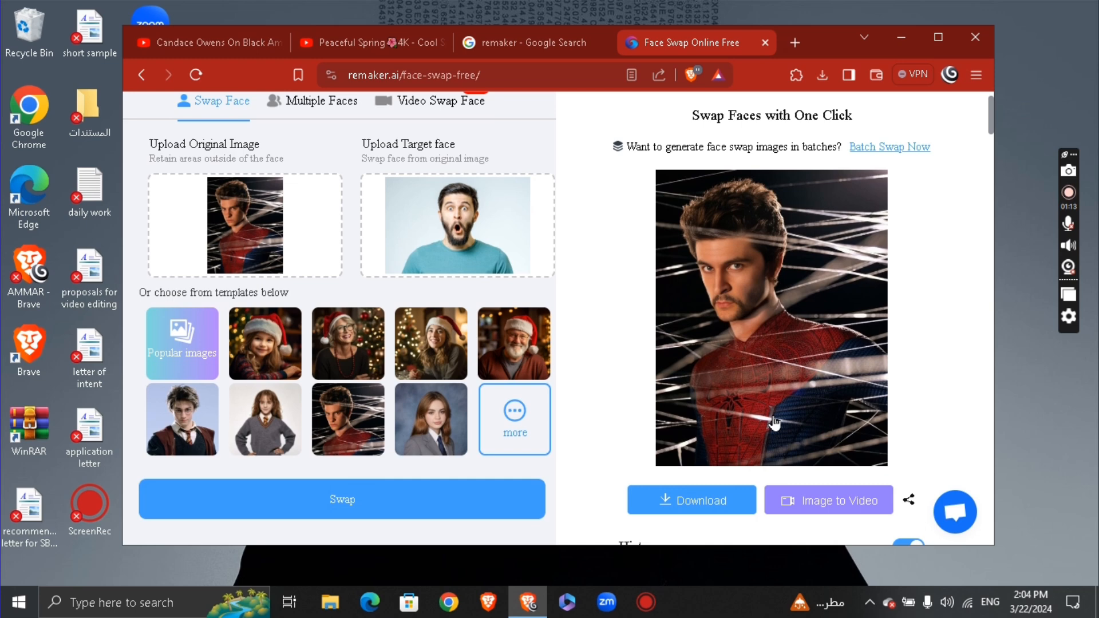